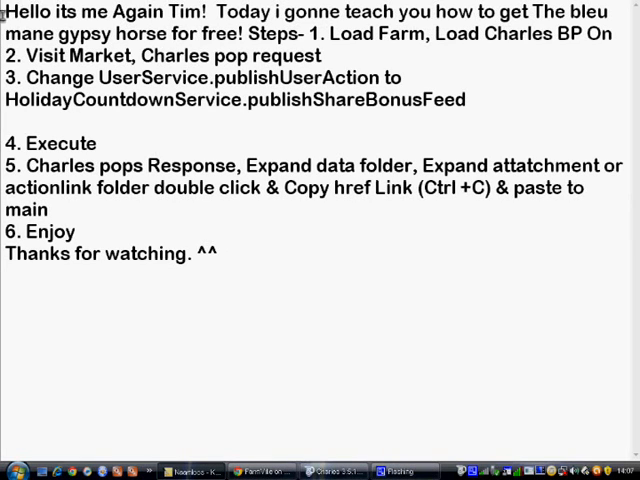
# Copy the name HolidayCountdownService.publishShareBonusFeed from the step list in the notes
pyautogui.moveTo(5, 12); pyautogui.dragTo(320, 12)
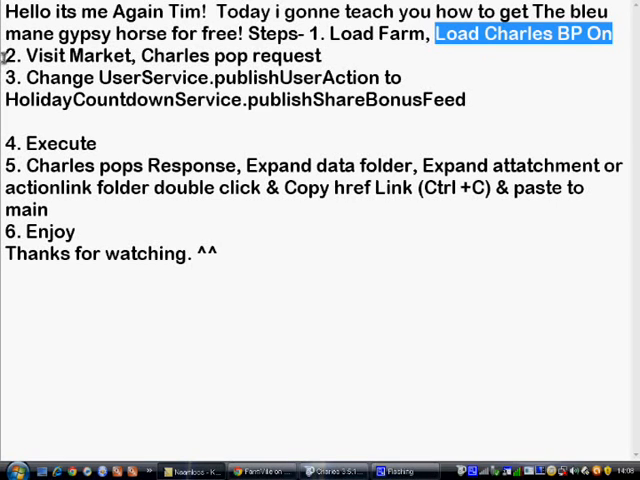
pyautogui.doubleClick(70, 55)
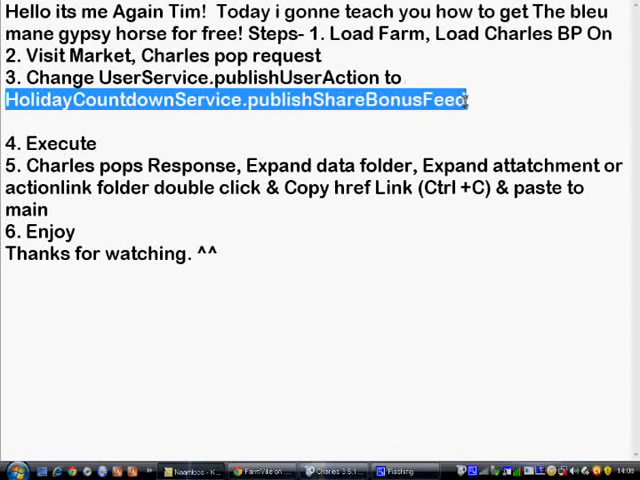
pyautogui.rightClick(465, 100)
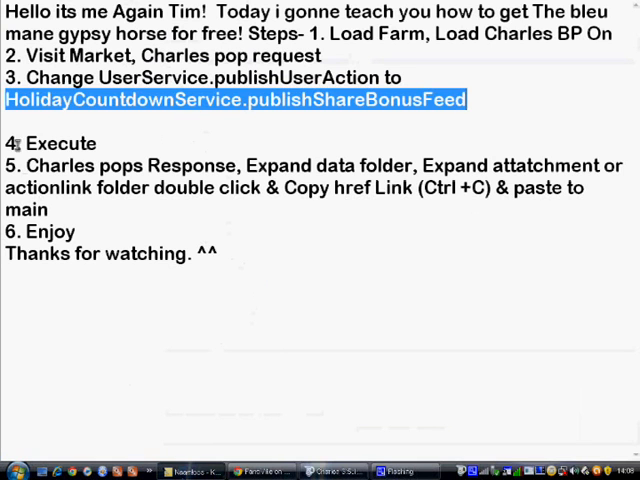
# Set functionName to HolidayCountdownService.publishShareBonusFeed, execute the request and pass the response through
pyautogui.doubleClick(50, 143)
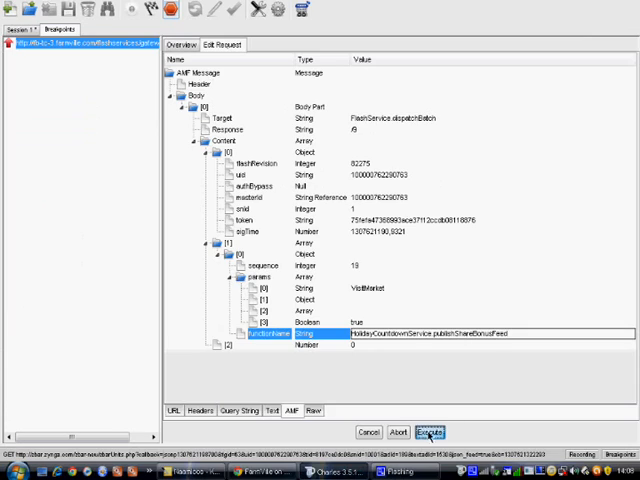
pyautogui.click(428, 432)
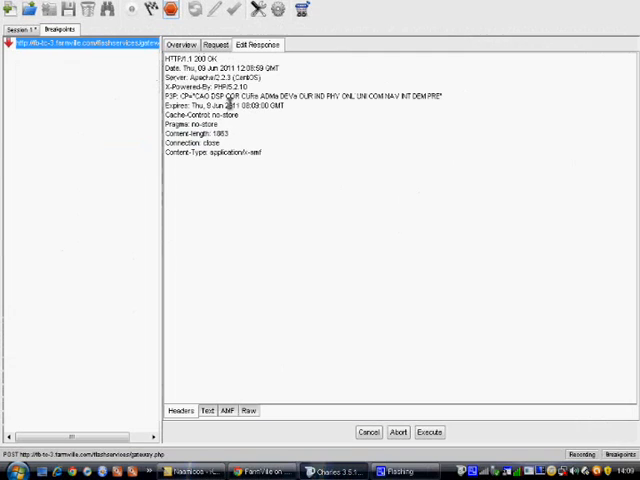
pyautogui.click(225, 411)
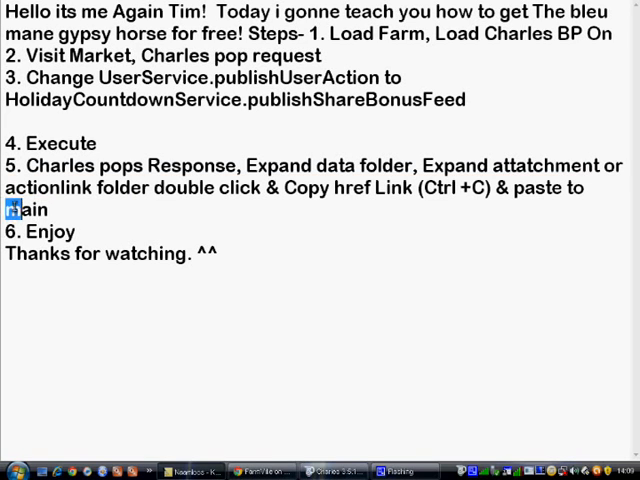
# Log out of Facebook via Afmelden, leaving the login page showing
pyautogui.doubleClick(27, 209)
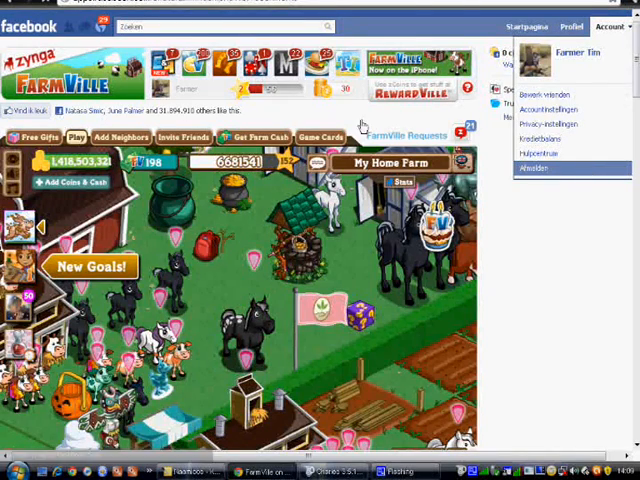
pyautogui.click(532, 168)
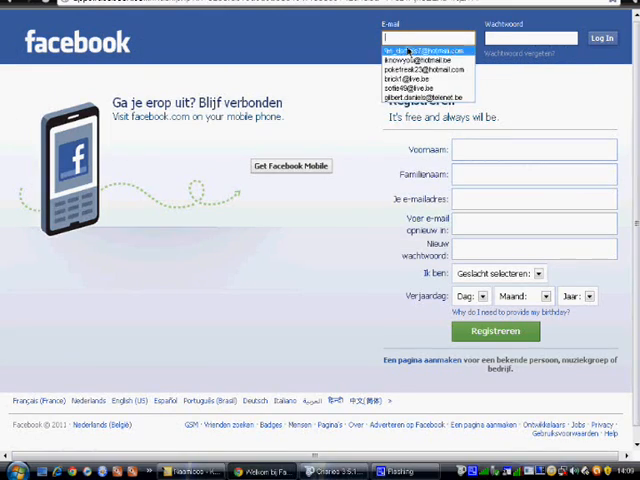